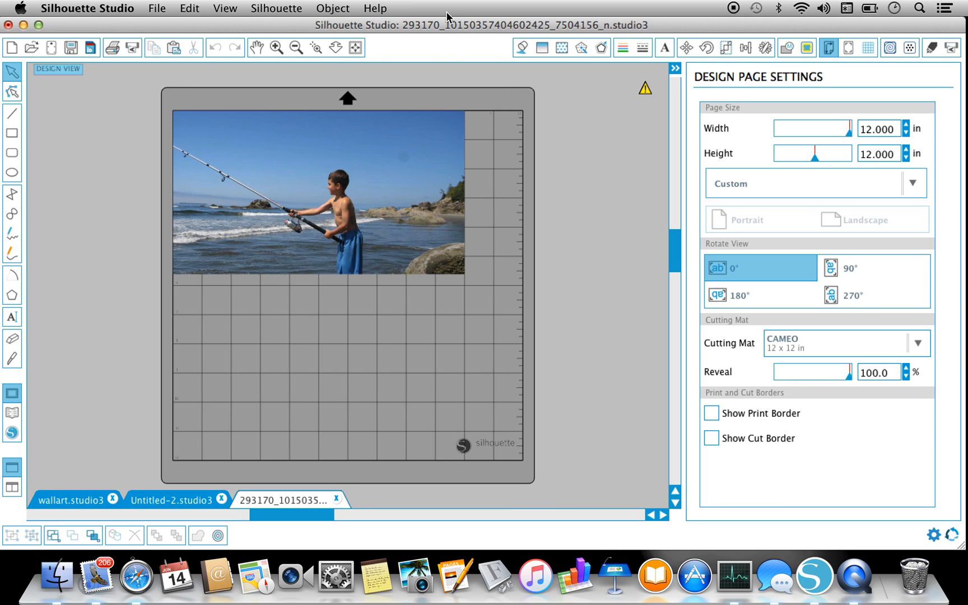
mouse_move(298, 233)
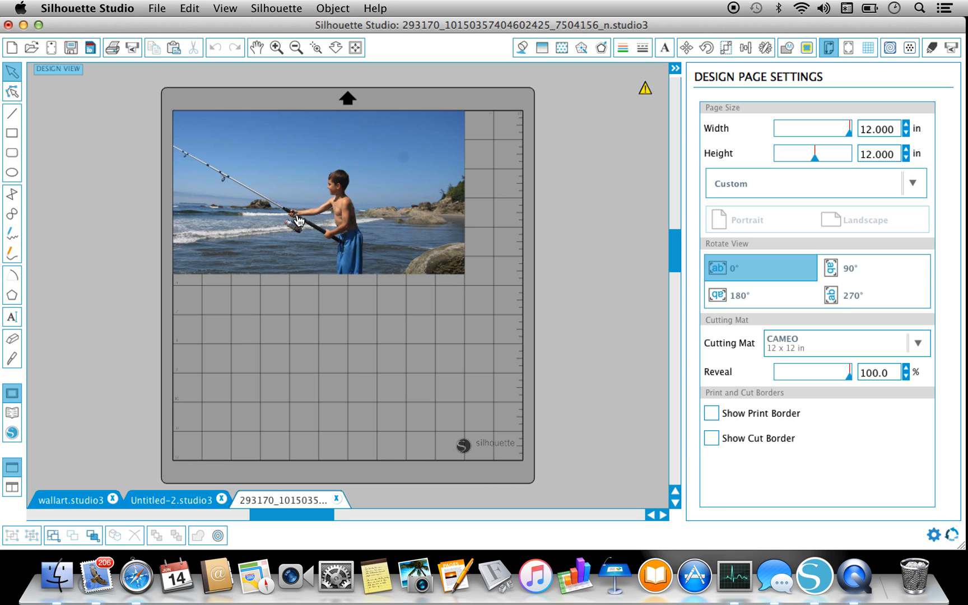
mouse_move(304, 209)
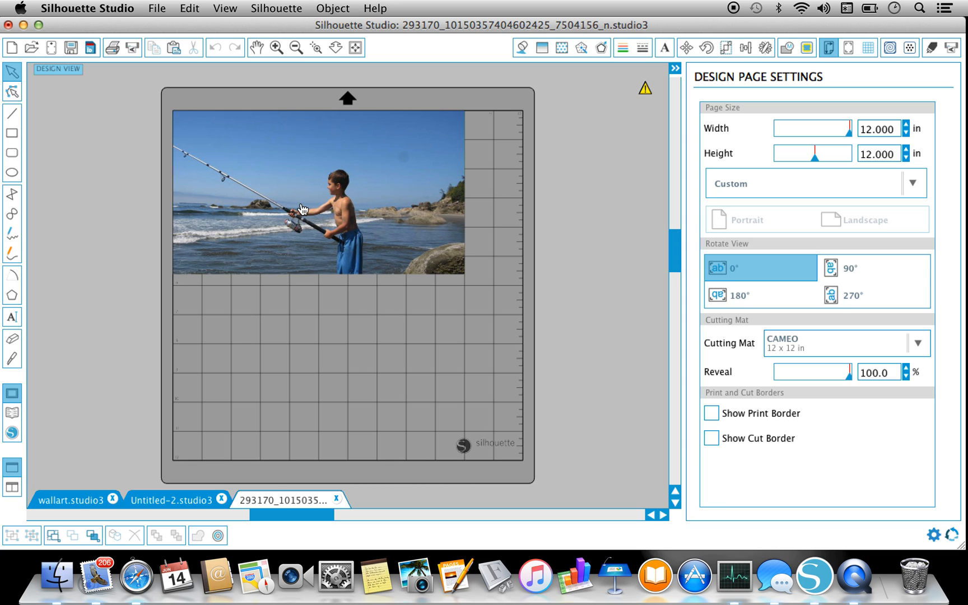
Step: Scale the fishing-boy photo to about 14.2 in wide, past the mat's right edge
left_click(304, 210)
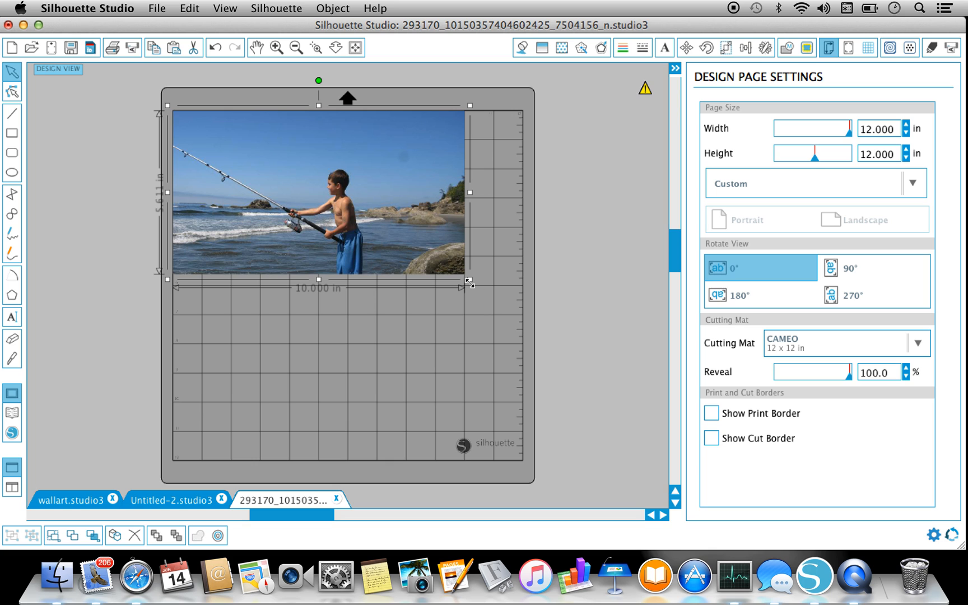
left_click_drag(469, 282, 592, 365)
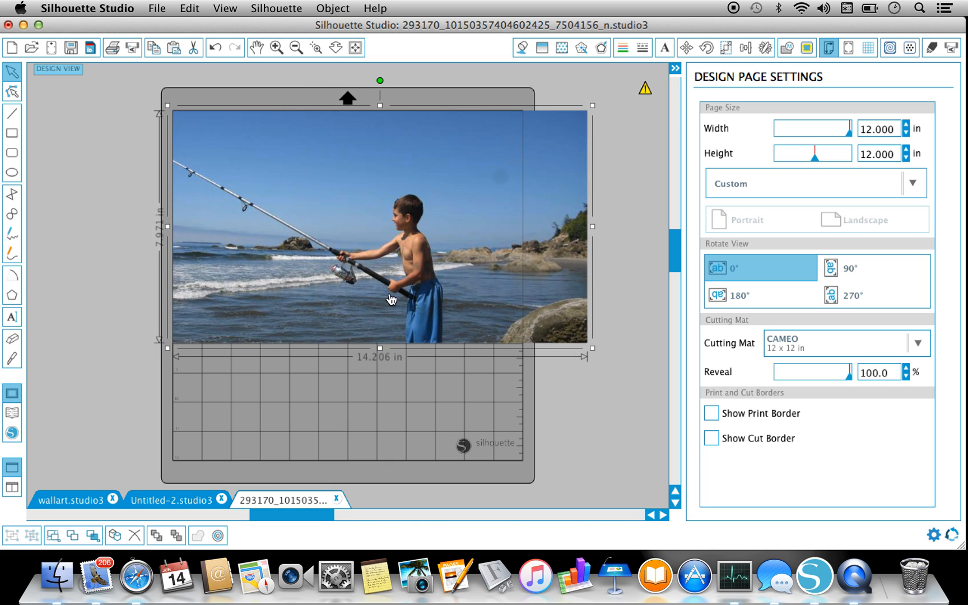
Step: Apply a Grey Shade effect at amount 100 so the photo becomes fully black and white
left_click(332, 8)
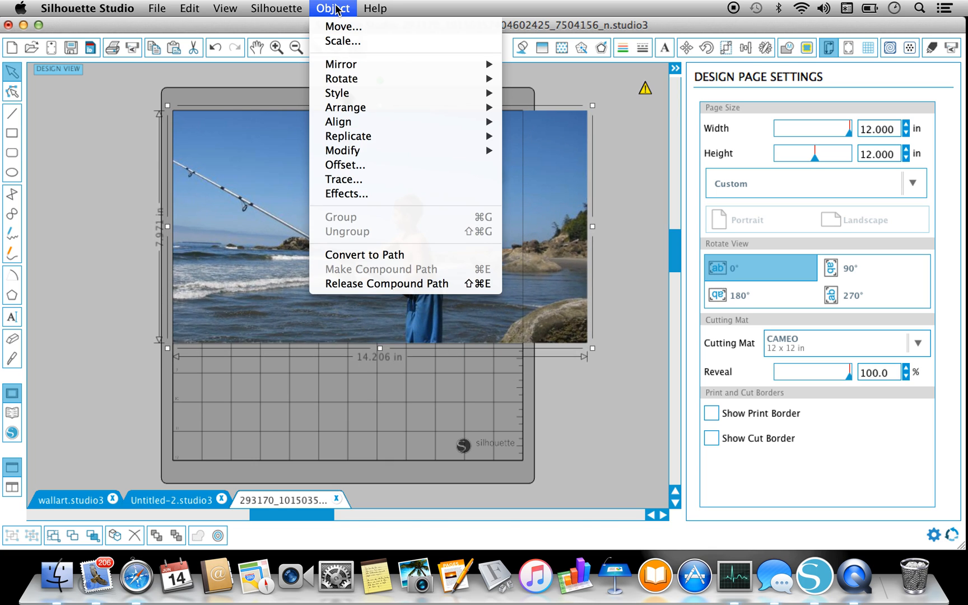
mouse_move(365, 195)
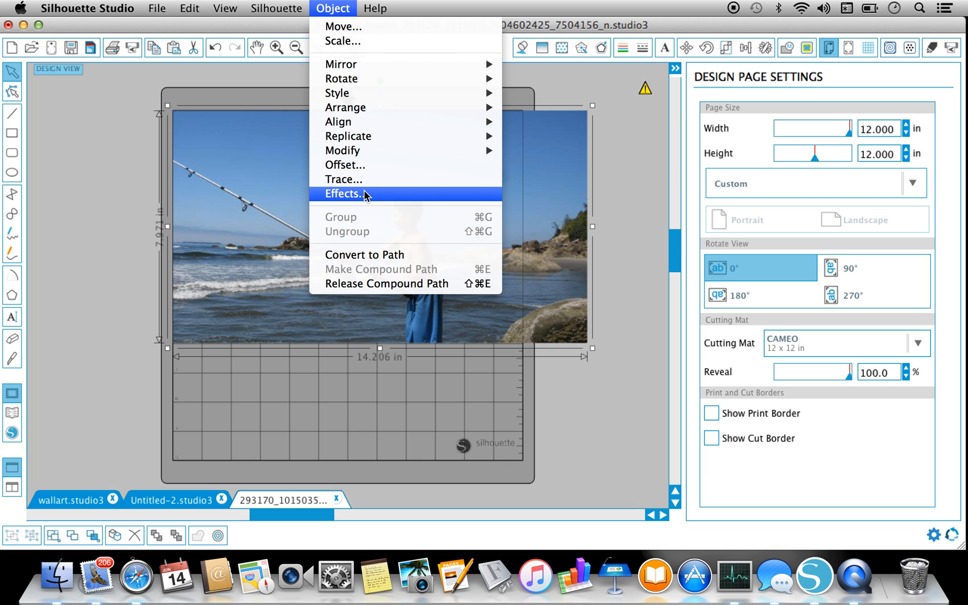
left_click(344, 194)
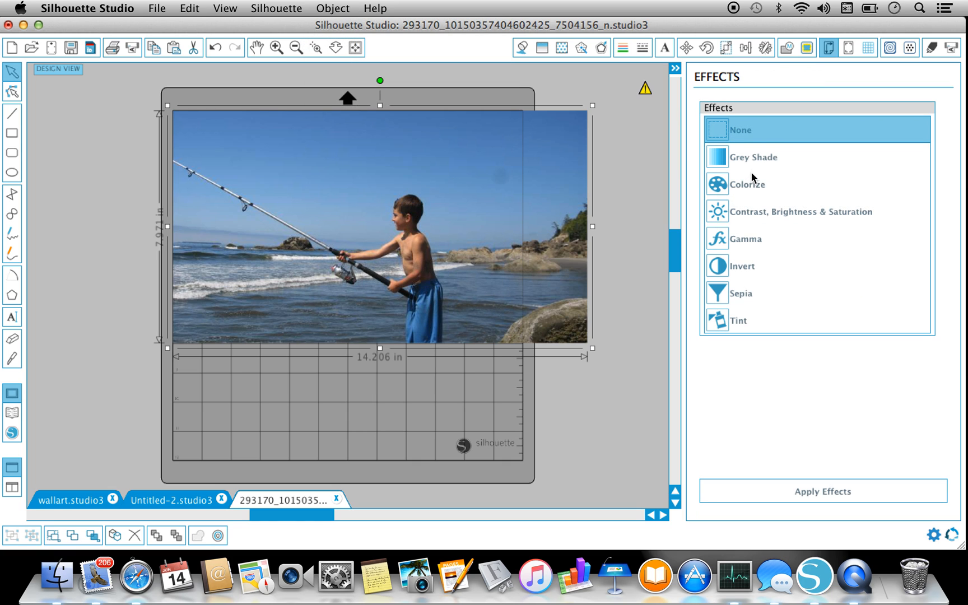
left_click(757, 157)
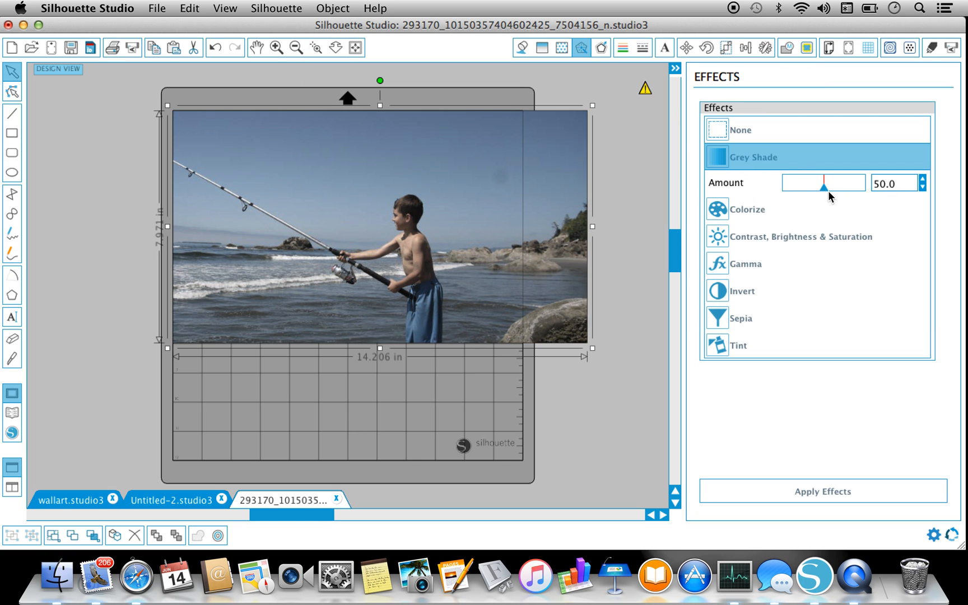
left_click_drag(811, 184, 858, 184)
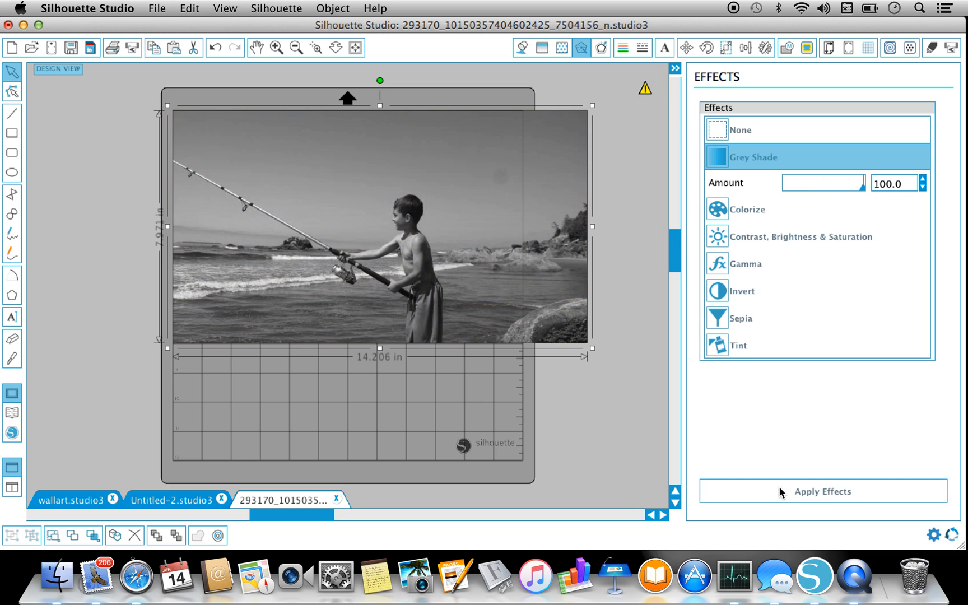
left_click(741, 130)
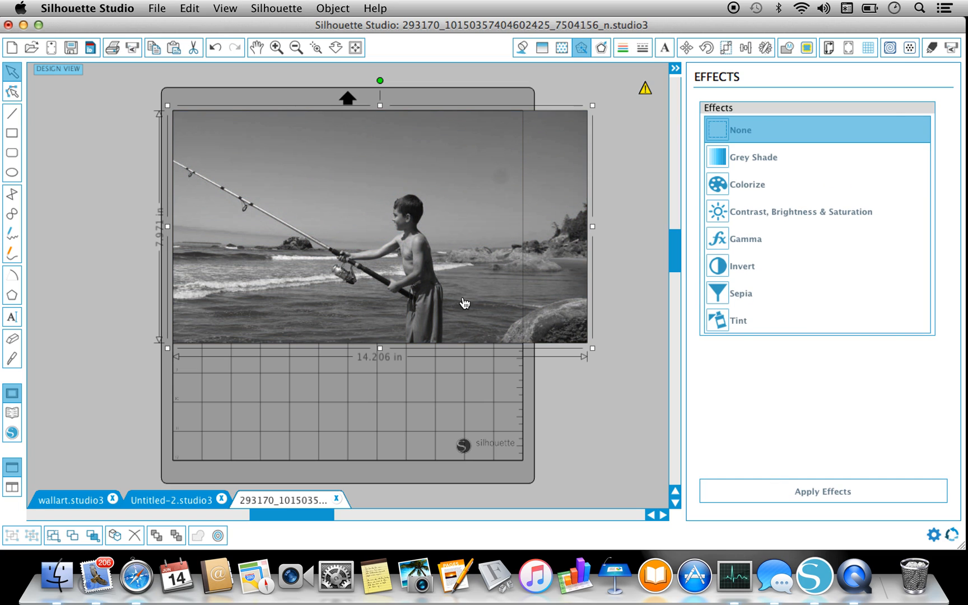
Step: Shift the greyscale photo left to centre it over the mat
left_click_drag(464, 302, 404, 355)
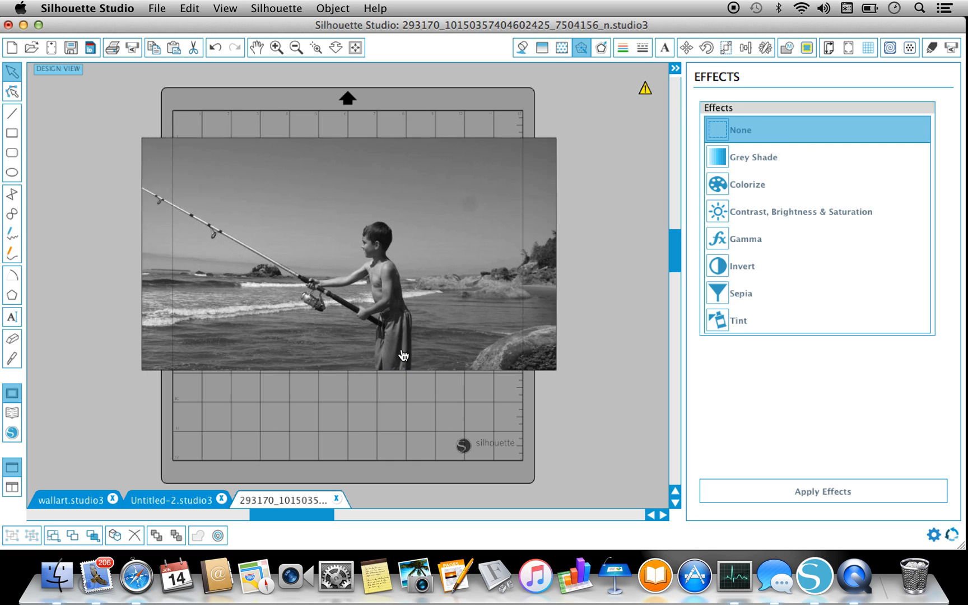
left_click(402, 355)
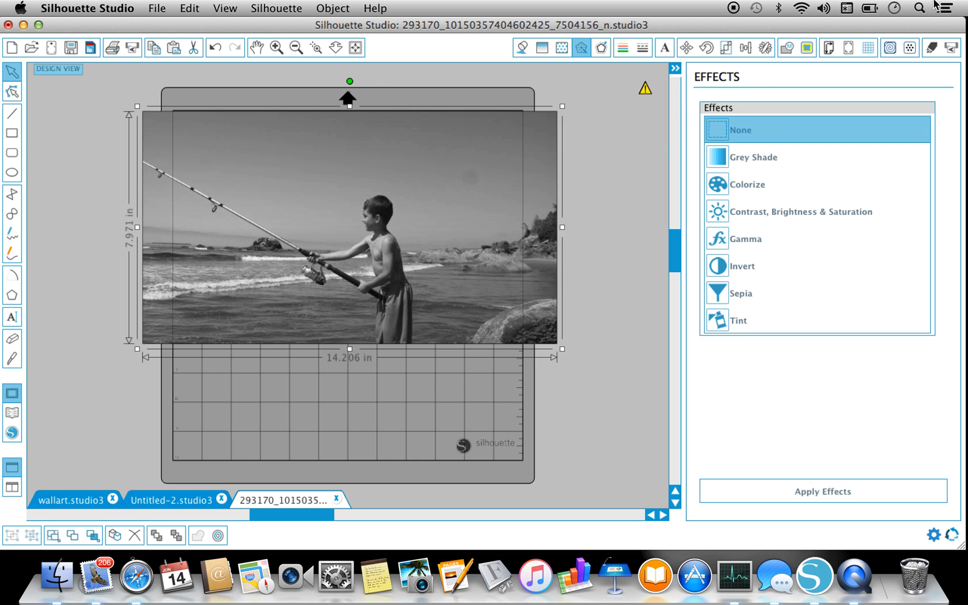
Step: Mark a trace area over the photo with High Pass Filter off and threshold about 38.7%
left_click(805, 47)
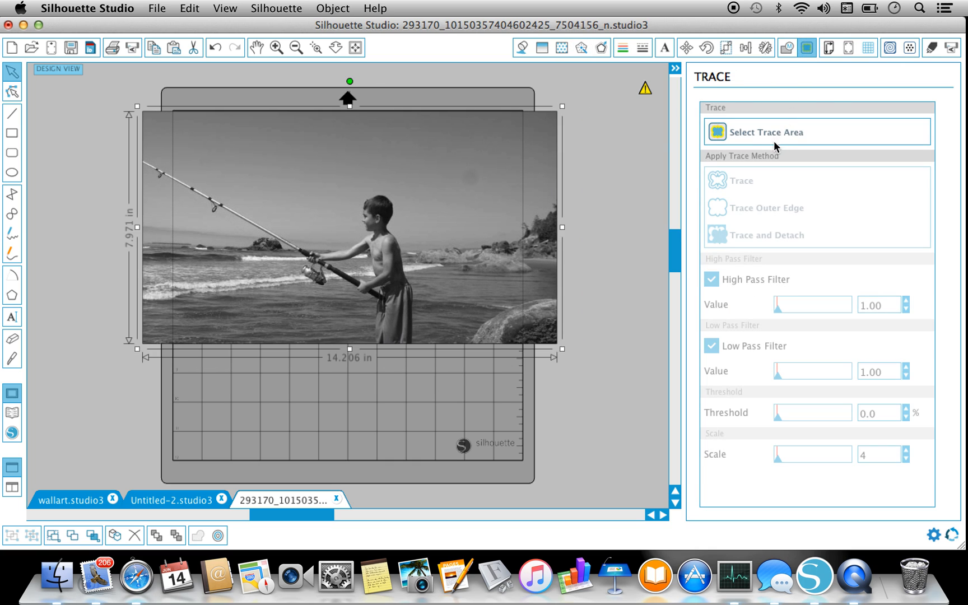
left_click(766, 132)
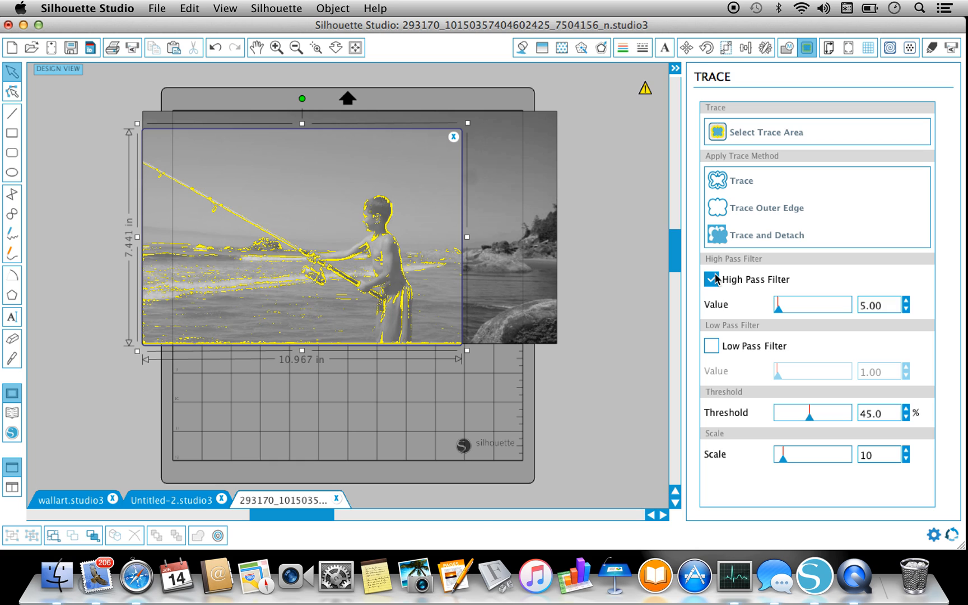
left_click(710, 279)
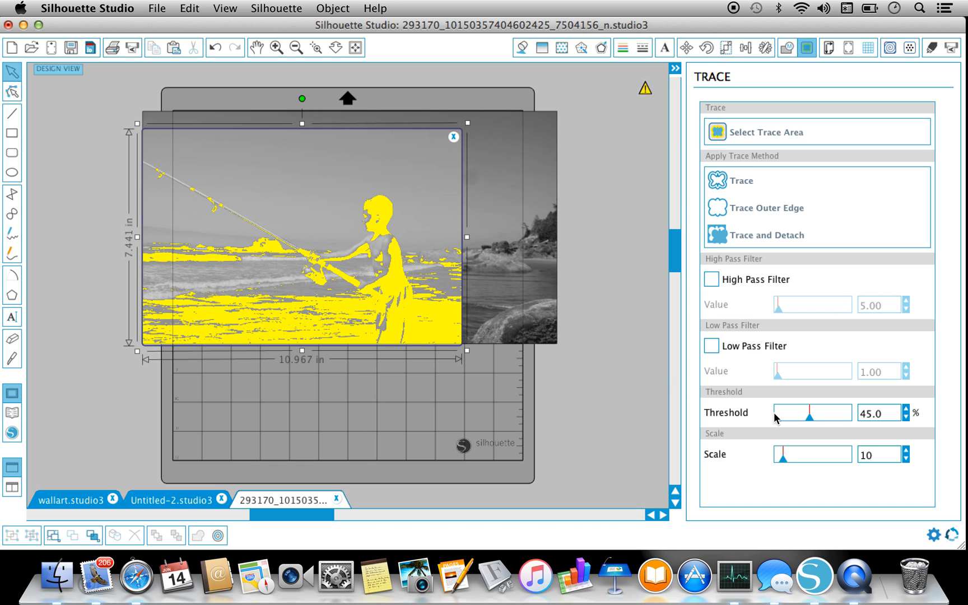
left_click_drag(809, 412, 784, 412)
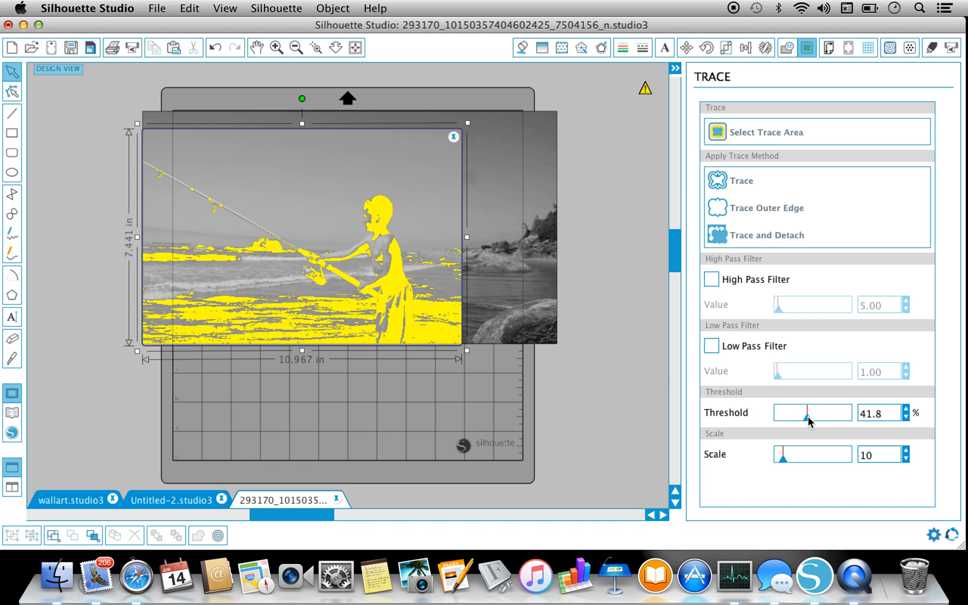
left_click_drag(802, 412, 800, 413)
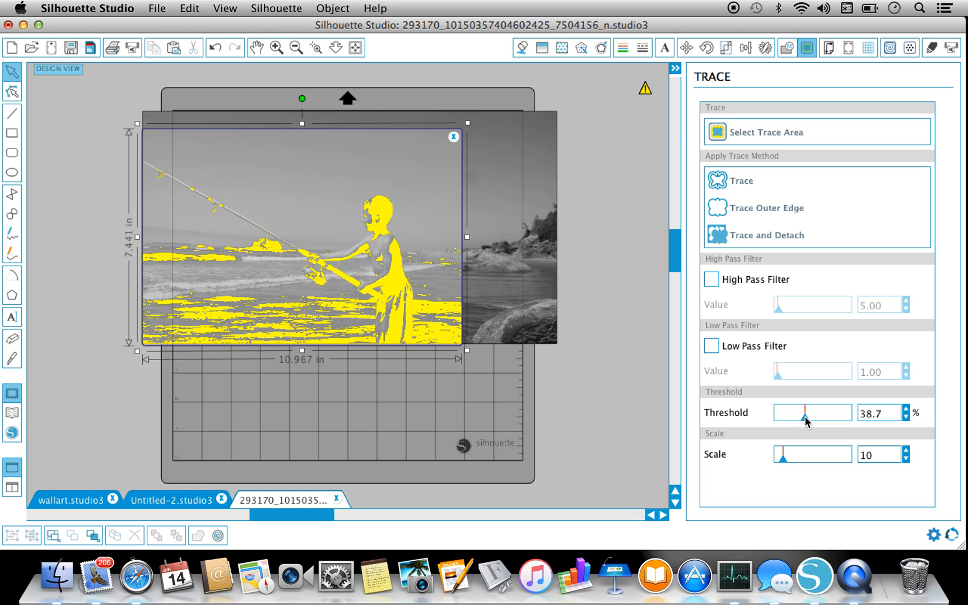
mouse_move(745, 183)
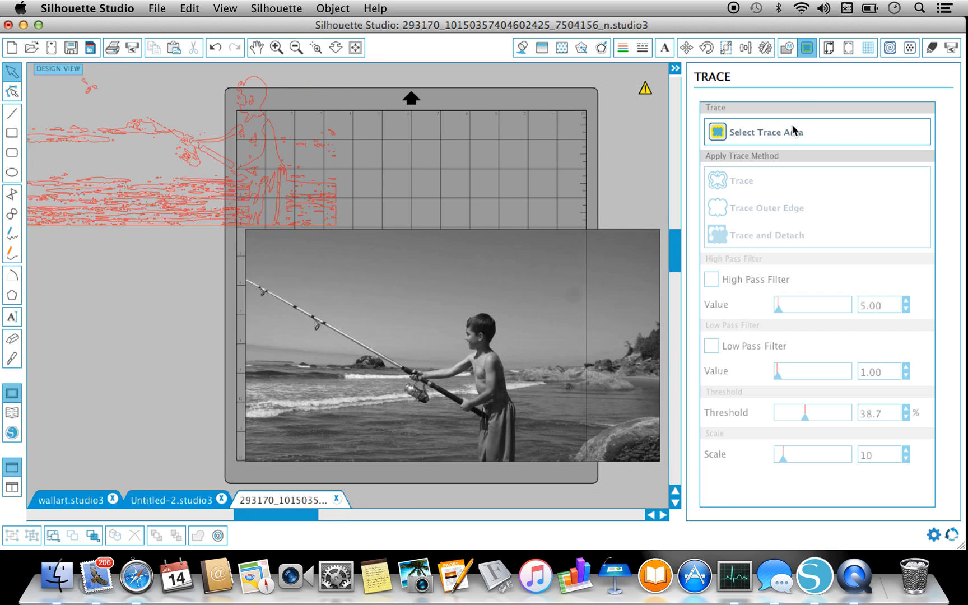
Step: Trace a new region over the boy at 47% threshold into red cut lines of rod, boy and water
left_click(775, 133)
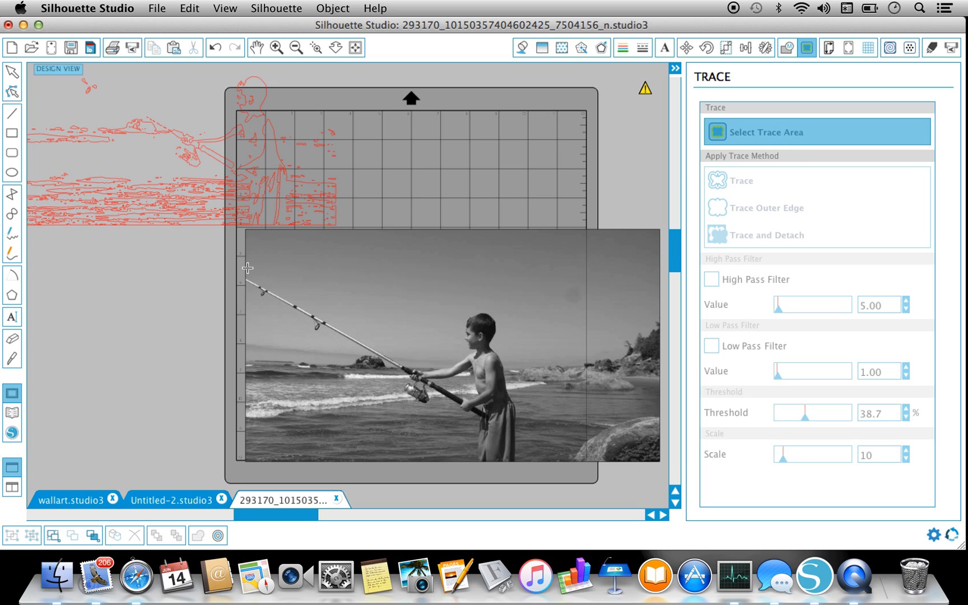
left_click_drag(247, 268, 549, 462)
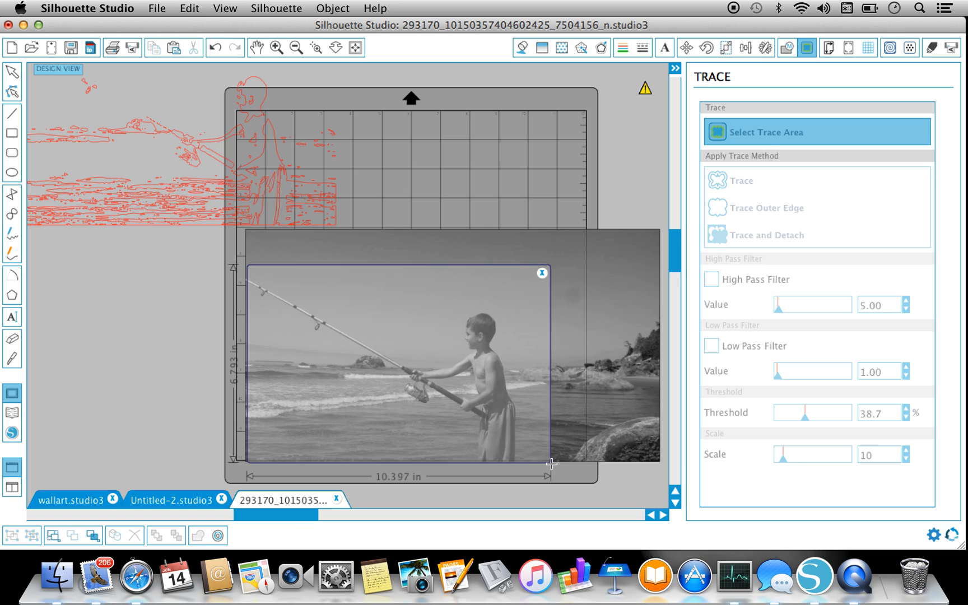
left_click(710, 279)
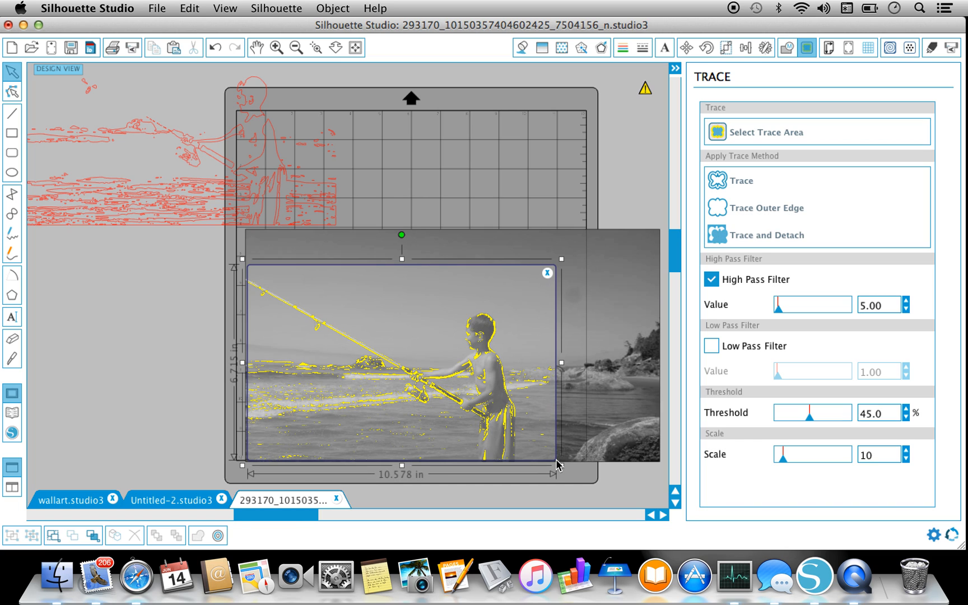
mouse_move(785, 367)
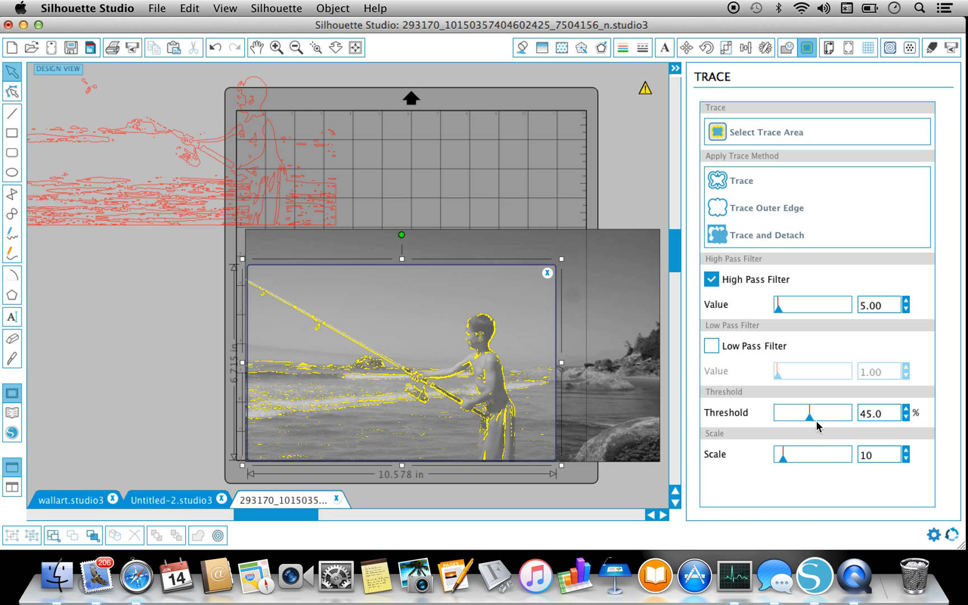
left_click_drag(810, 424, 817, 424)
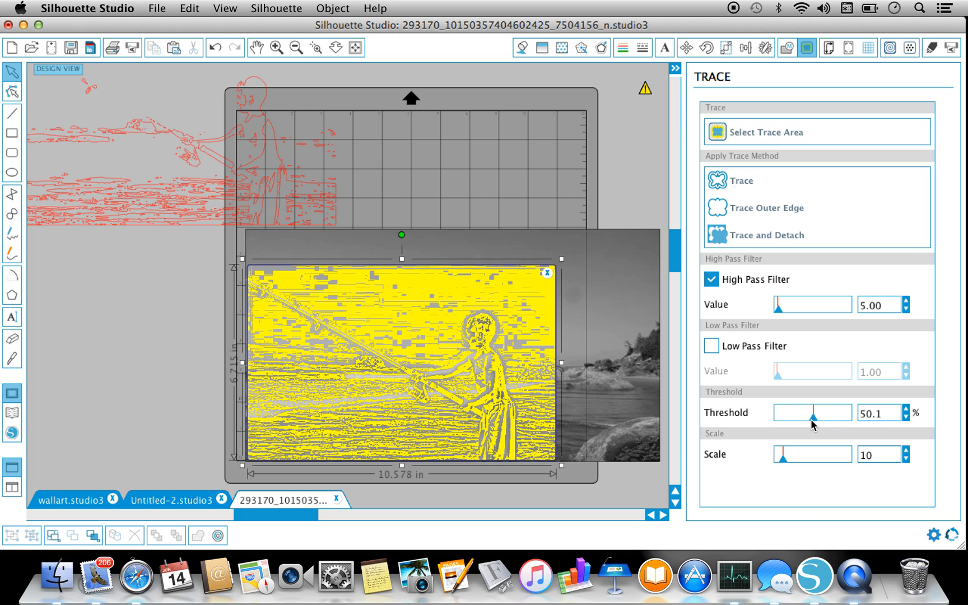
left_click_drag(820, 414, 808, 413)
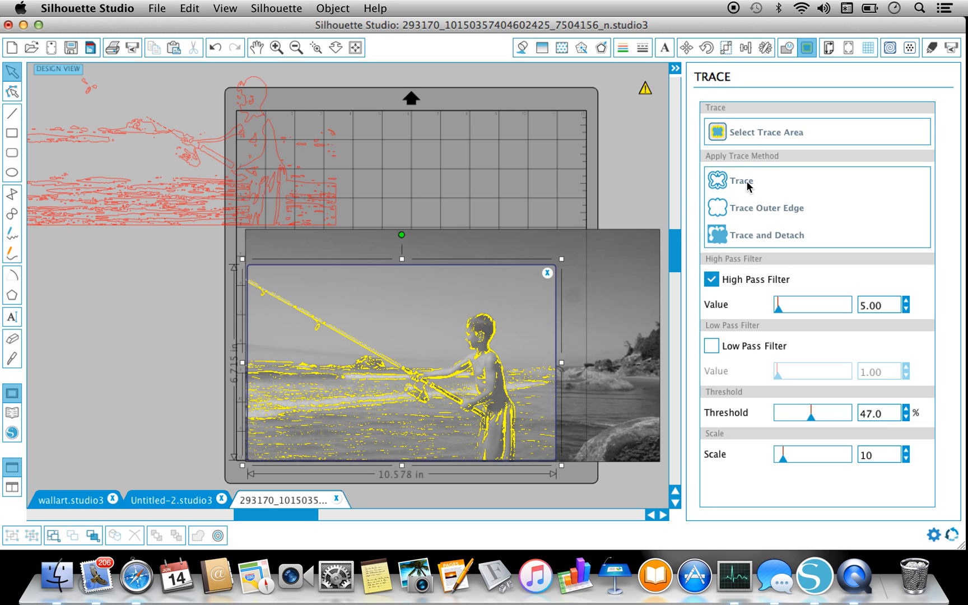
left_click(738, 180)
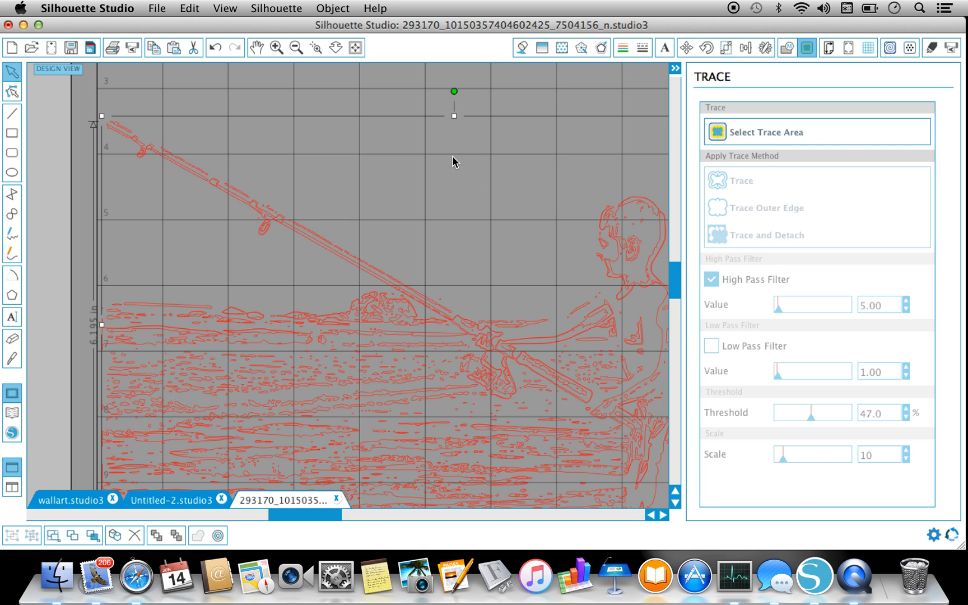
Step: Remove the original photo so only the red traced lines remain on the mat
left_click(294, 48)
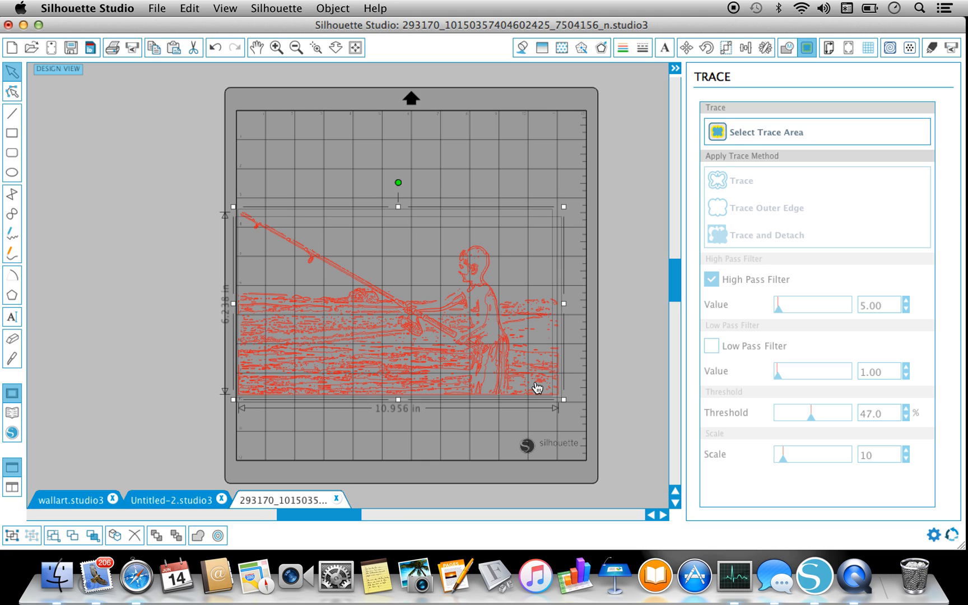
mouse_move(488, 375)
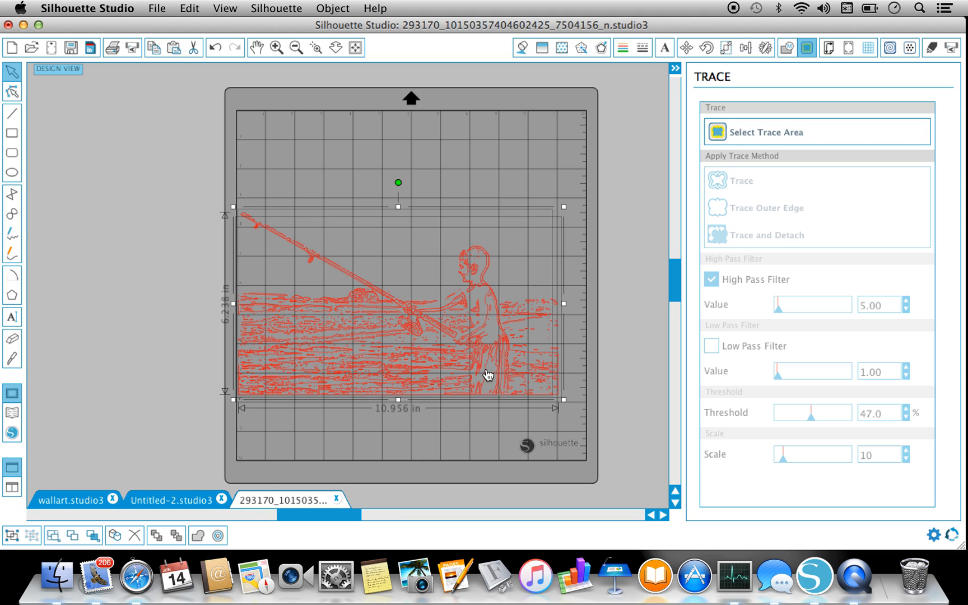
mouse_move(520, 394)
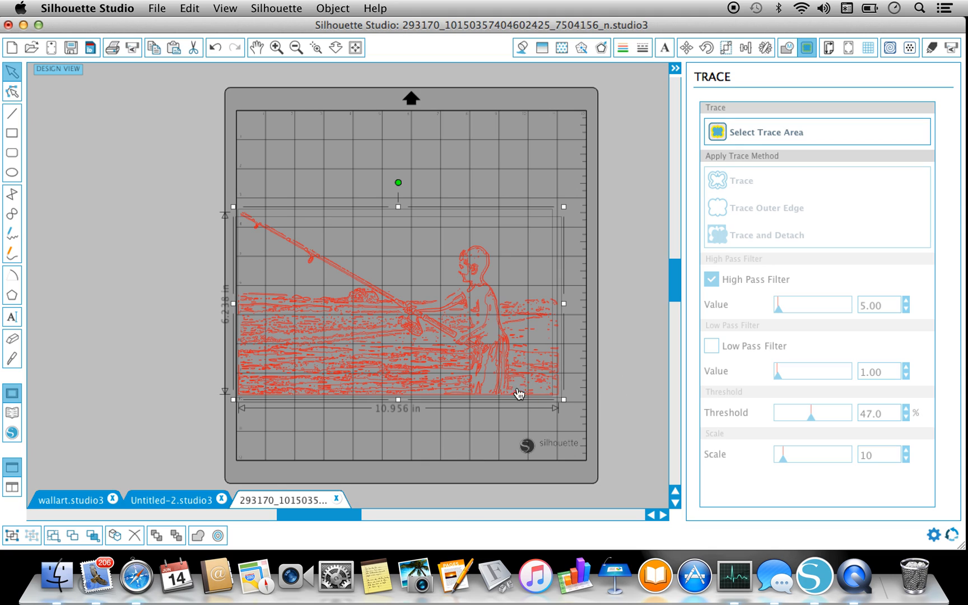
mouse_move(532, 420)
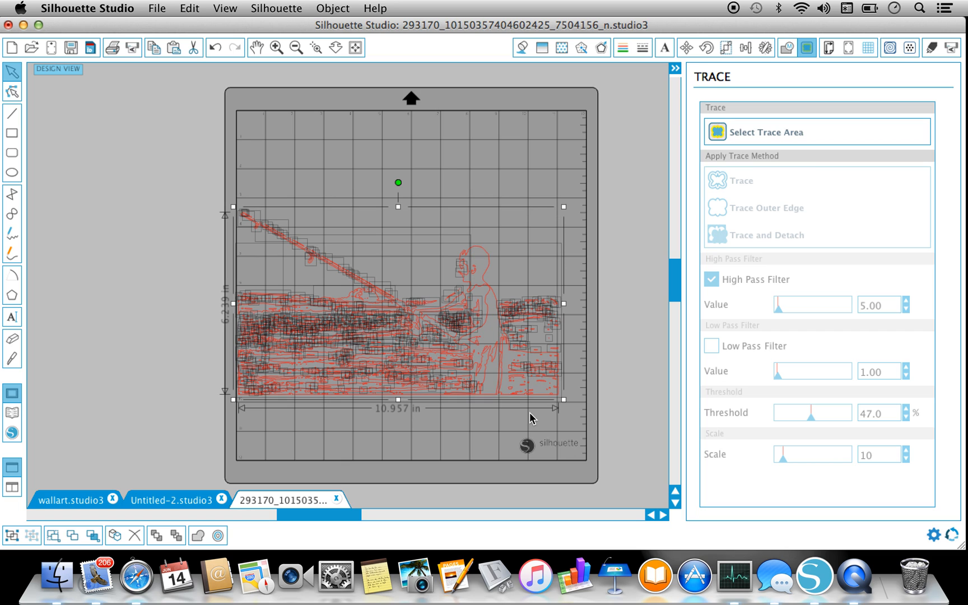
mouse_move(365, 206)
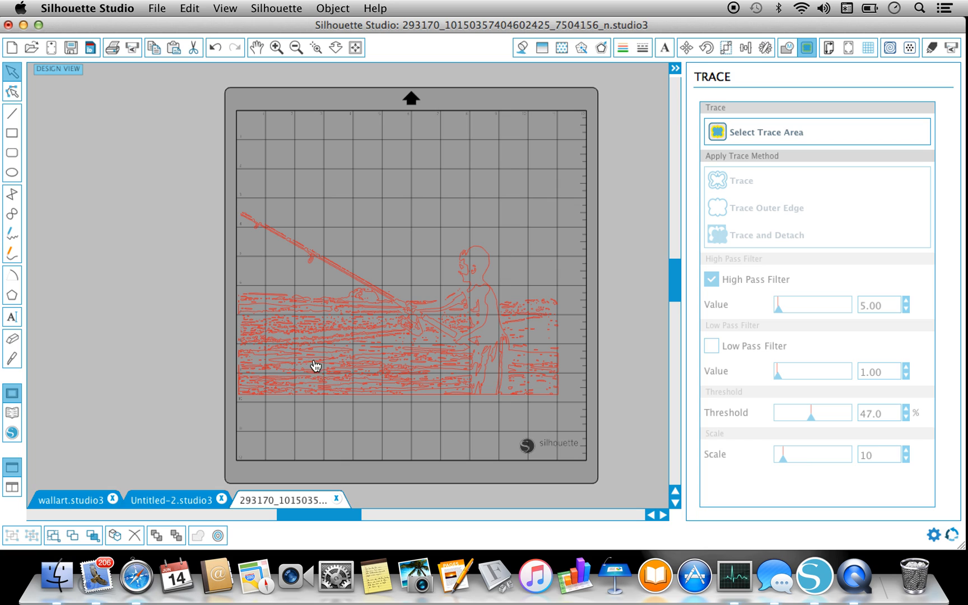
mouse_move(271, 362)
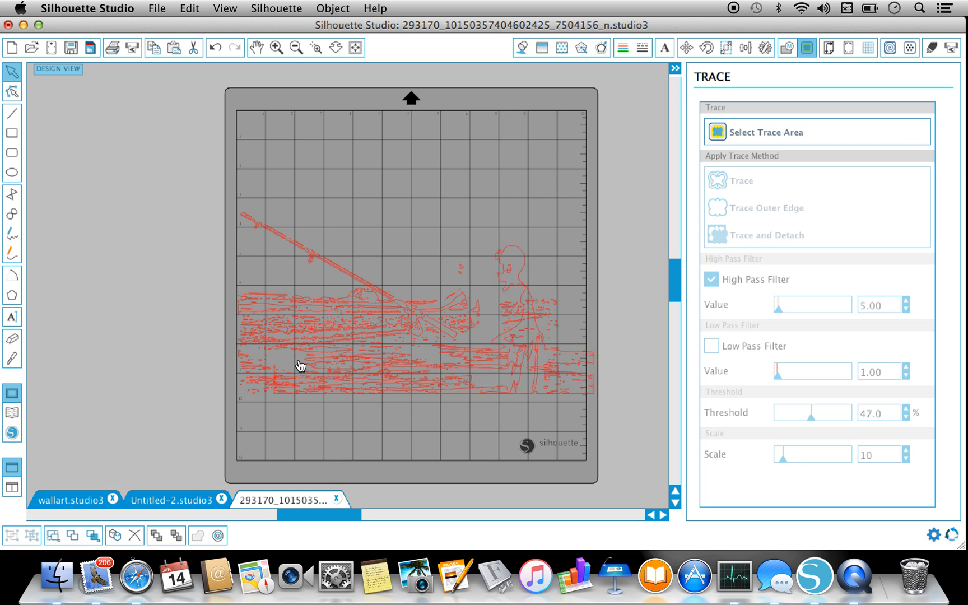
left_click(215, 48)
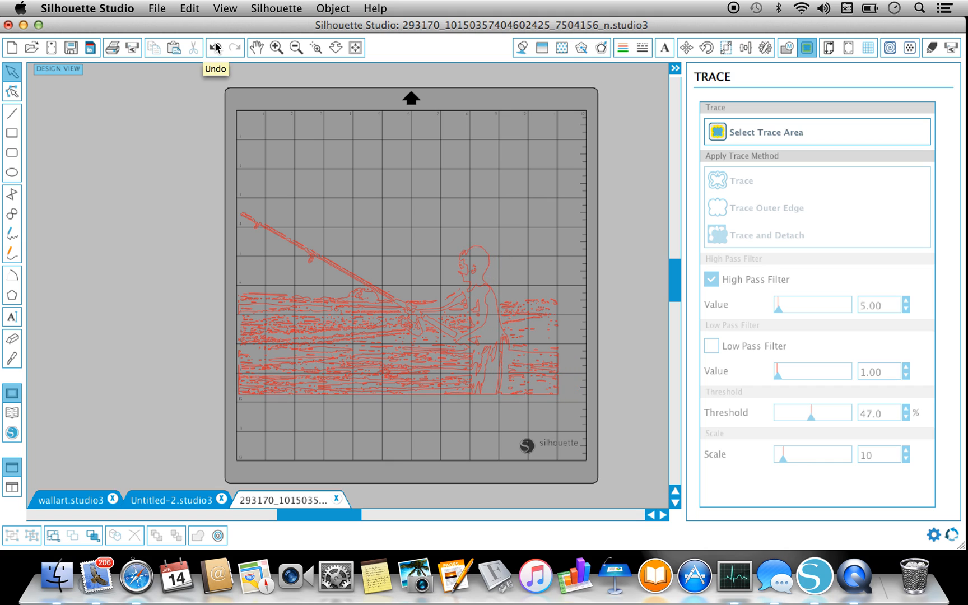
mouse_move(282, 359)
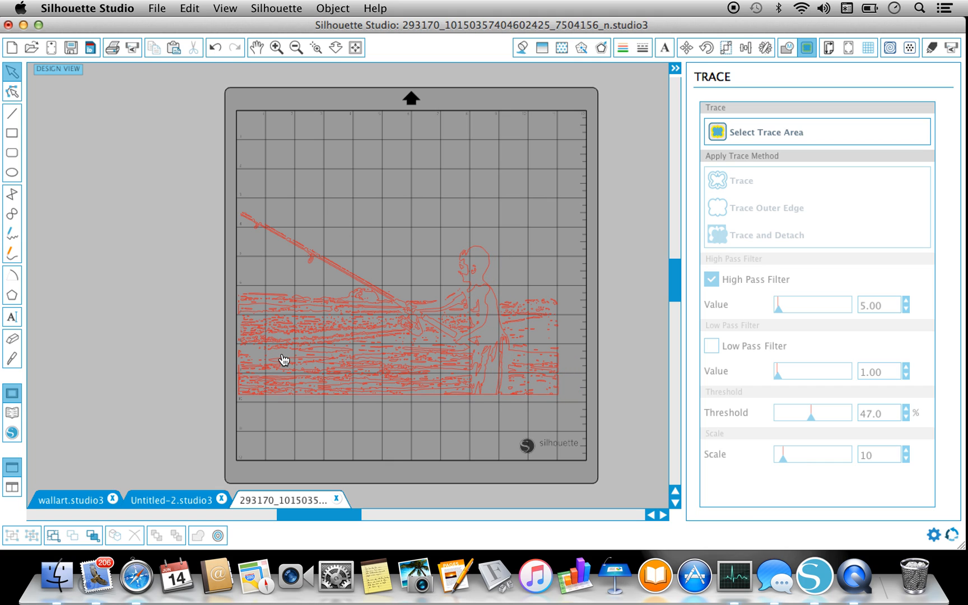
left_click(283, 359)
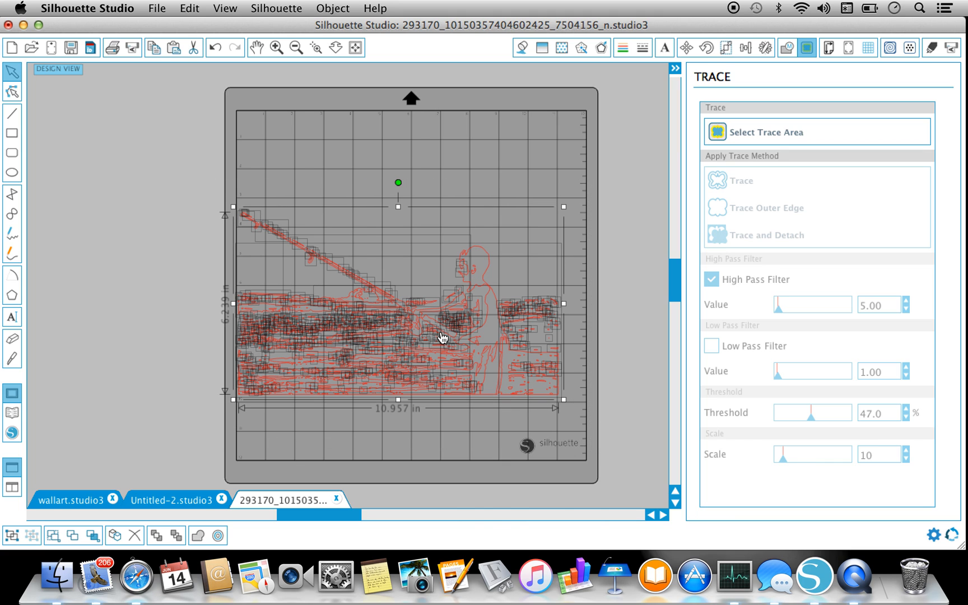
Step: Join all traced rod, boy and water pieces into one compound path
right_click(443, 338)
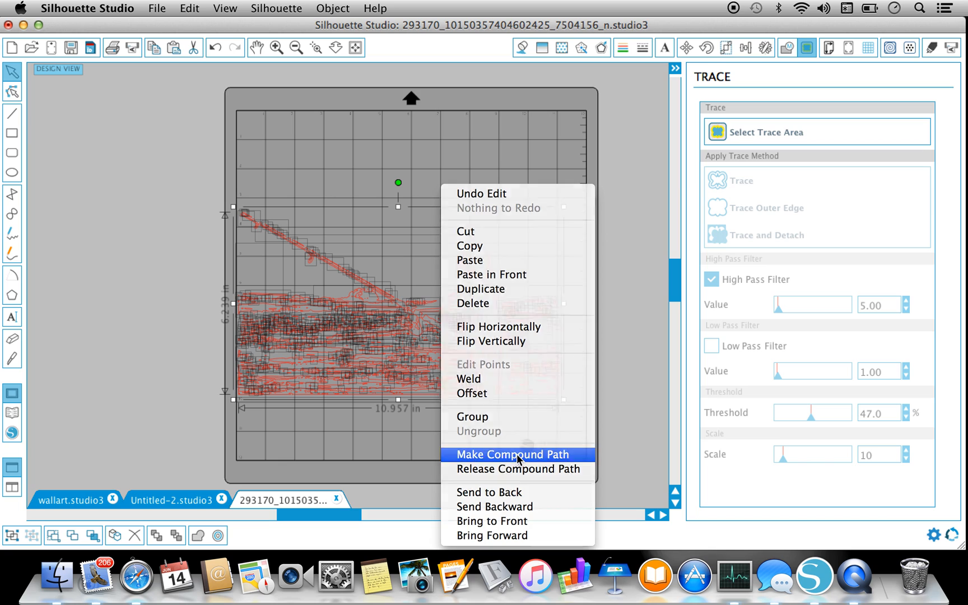
left_click(518, 454)
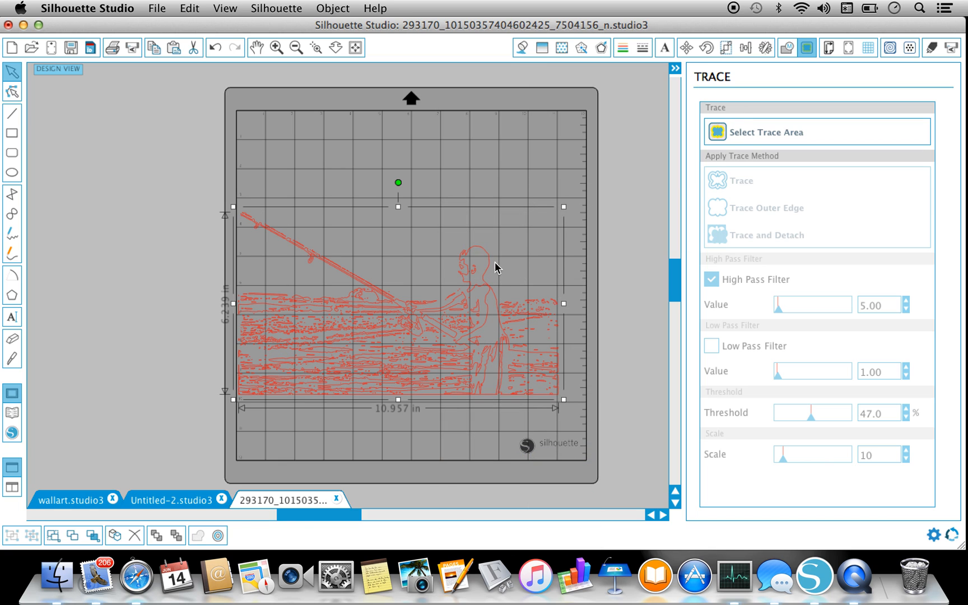
mouse_move(453, 358)
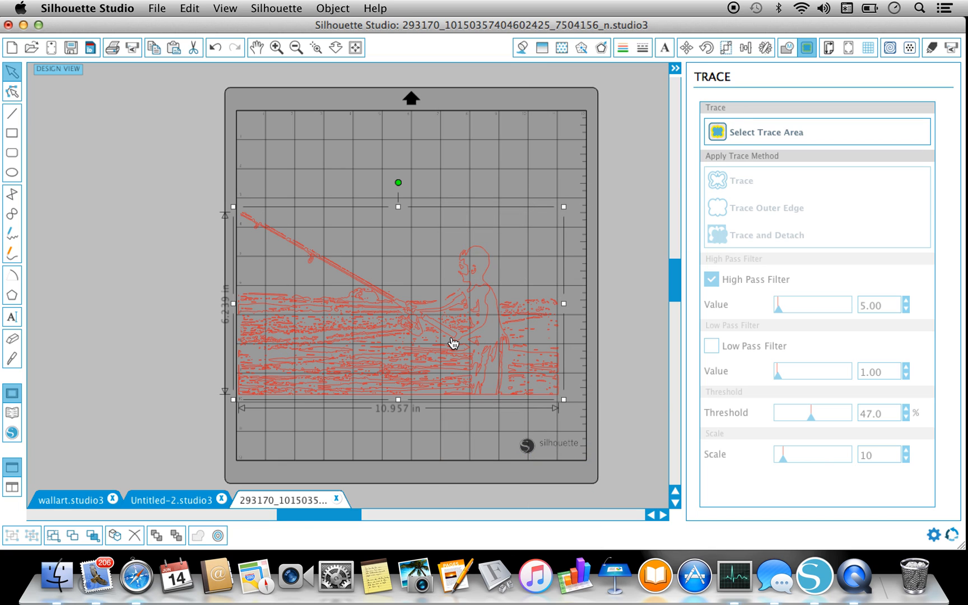
mouse_move(488, 342)
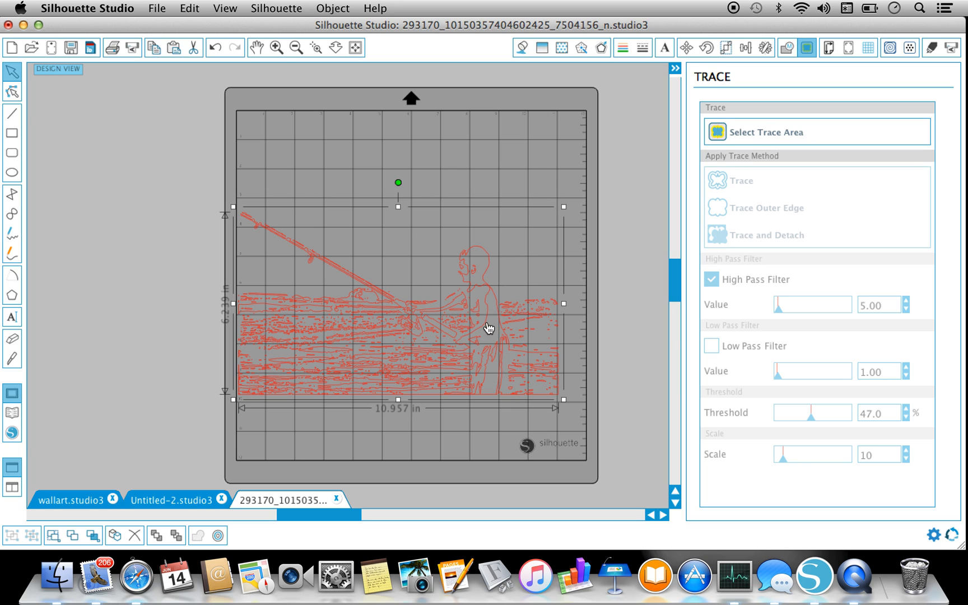
left_click(520, 48)
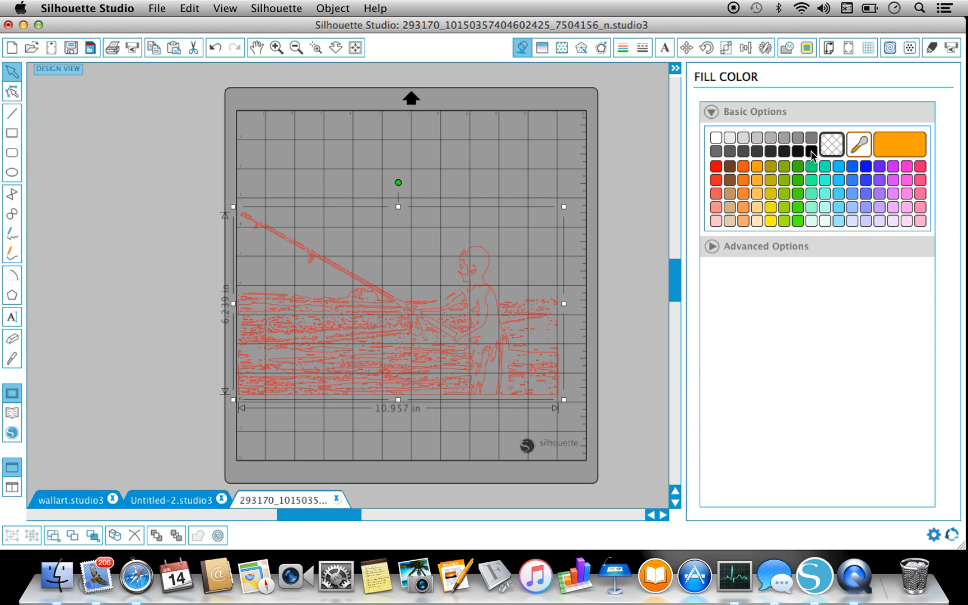
Step: Fill the silhouette solid black and set its line colour to transparent
left_click(810, 151)
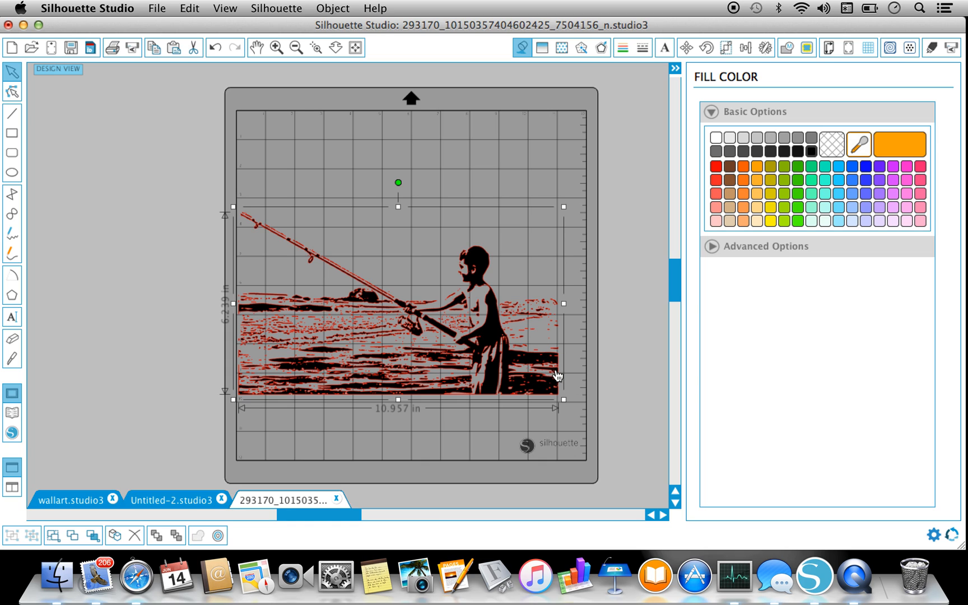
mouse_move(554, 446)
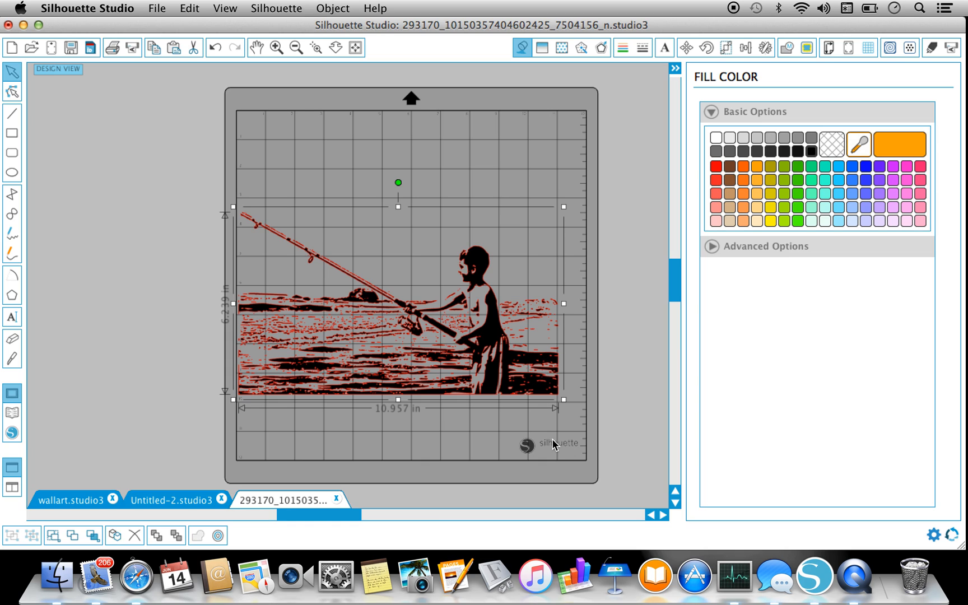
mouse_move(659, 222)
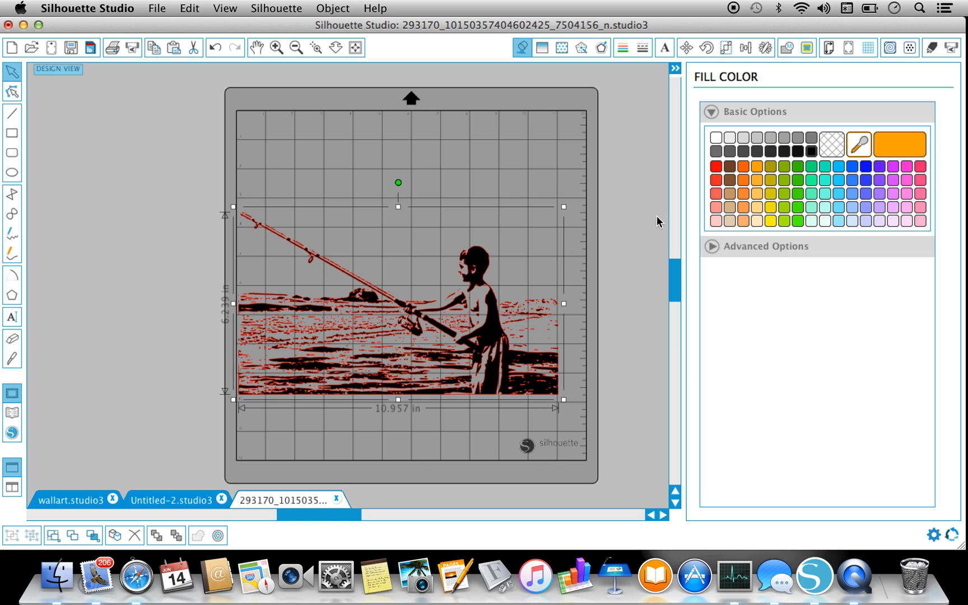
left_click(624, 47)
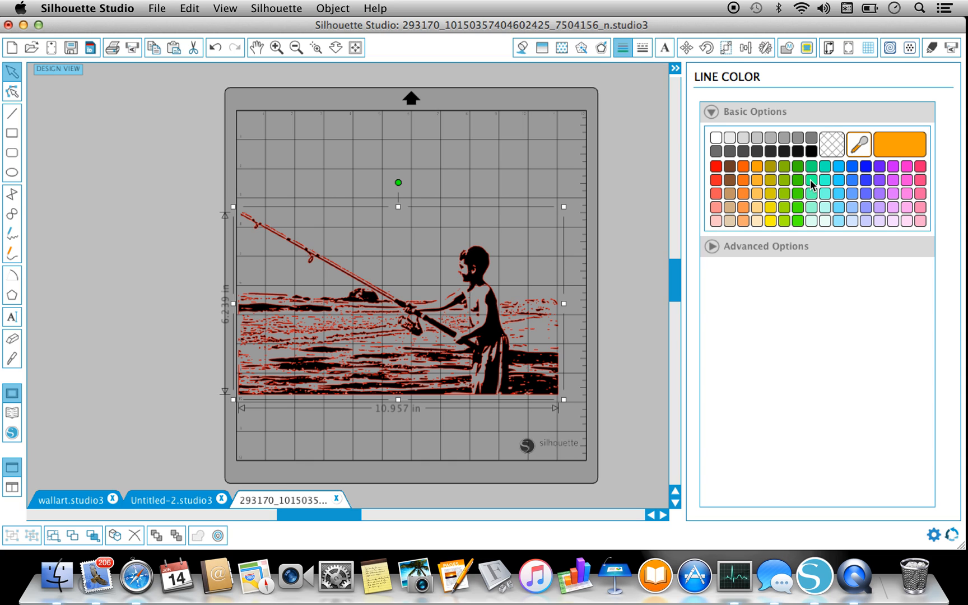
left_click(830, 145)
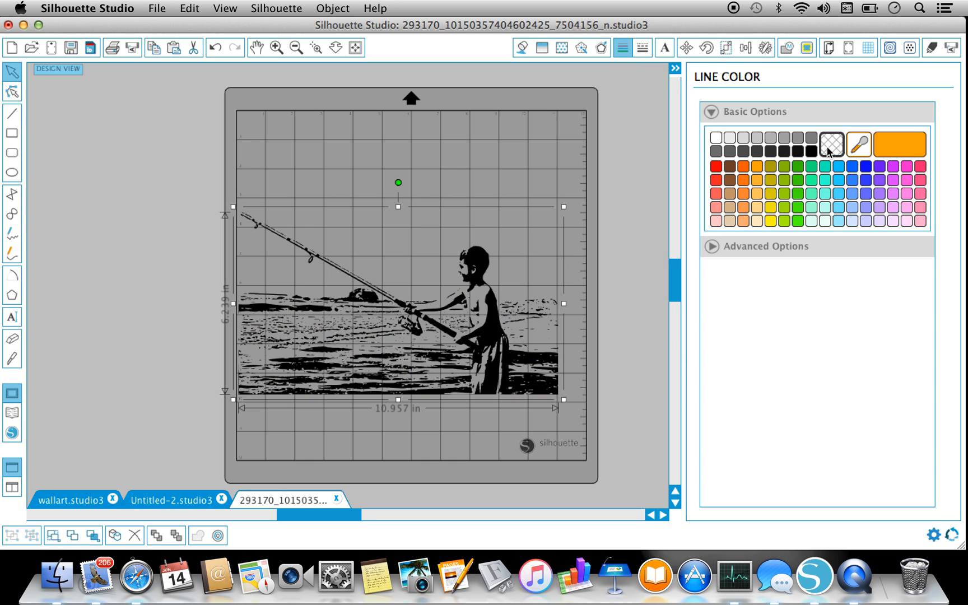
mouse_move(354, 428)
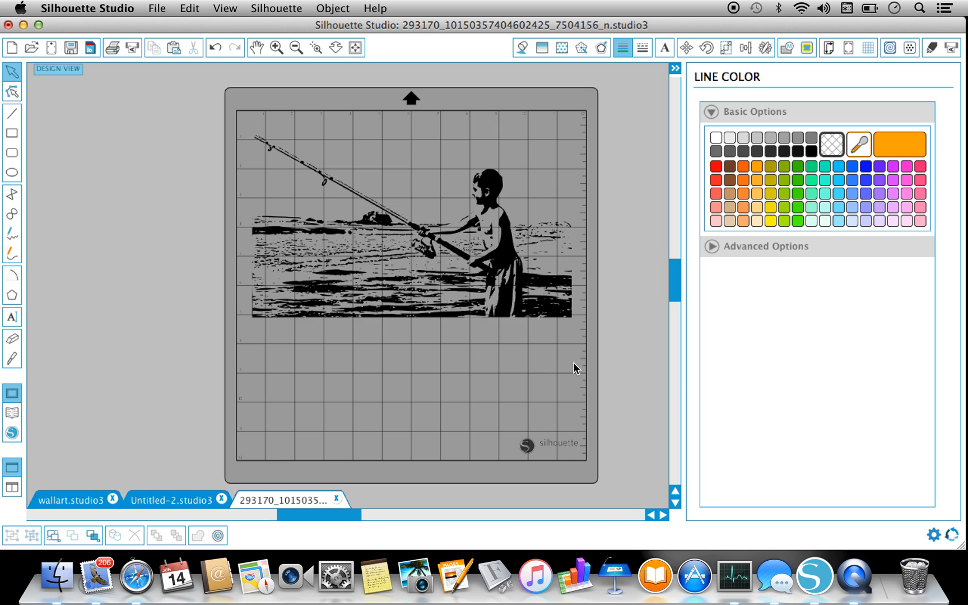
mouse_move(732, 9)
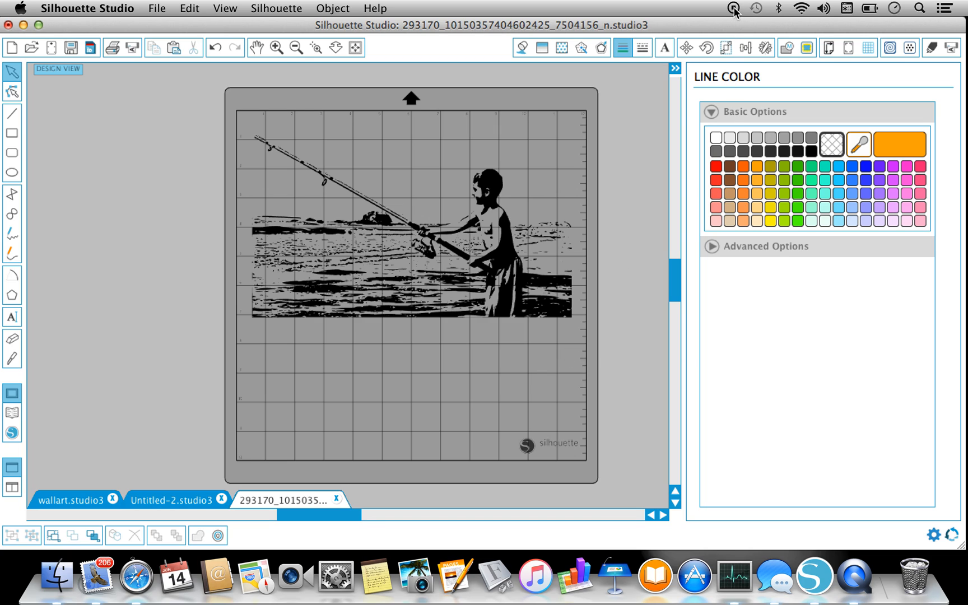